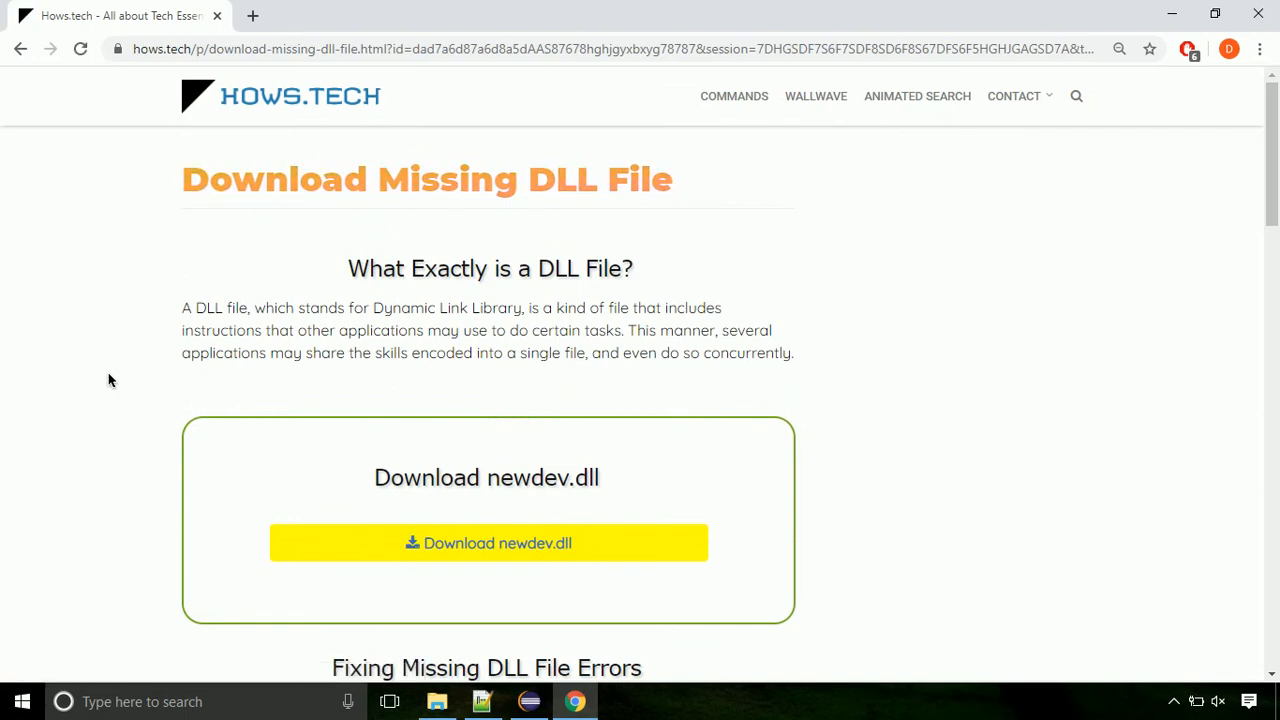
mouse_move(488, 544)
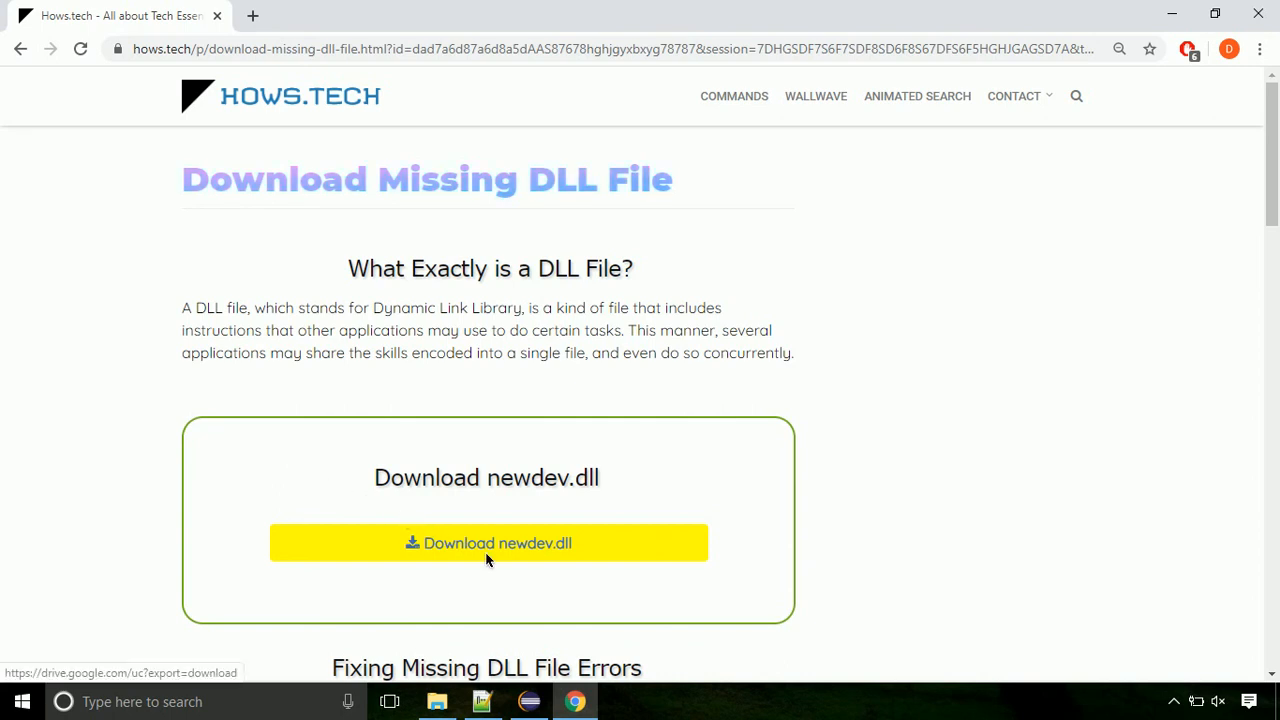
- Download newdev.dll from the hows.tech page and save it to Downloads
click(488, 544)
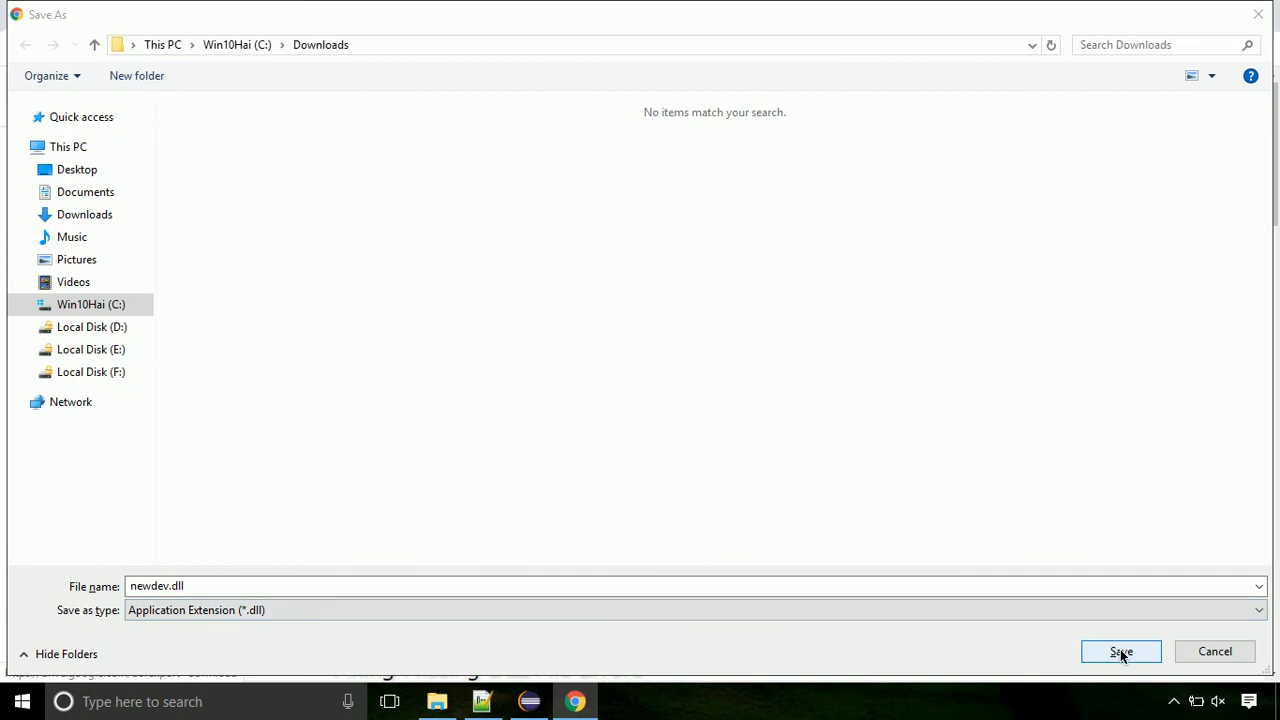
click(1120, 652)
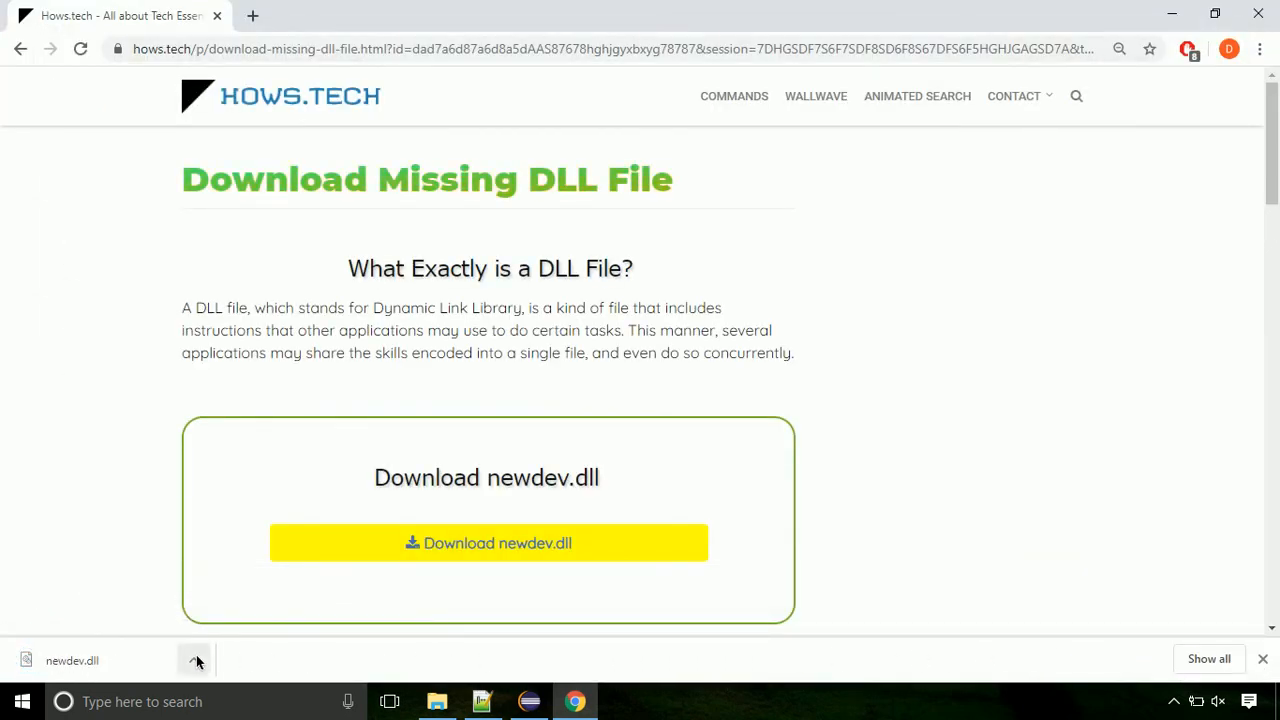
- Show the finished newdev.dll download in its Downloads folder and bring up its copy actions
click(192, 660)
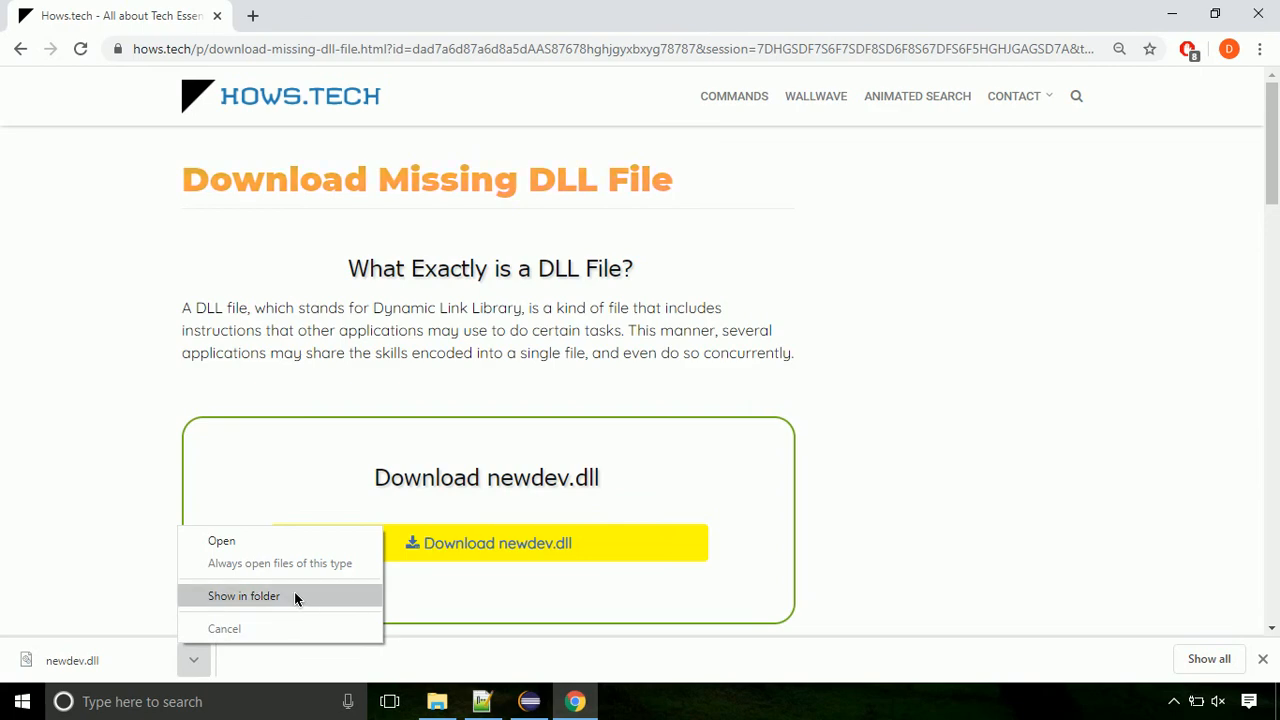
click(244, 596)
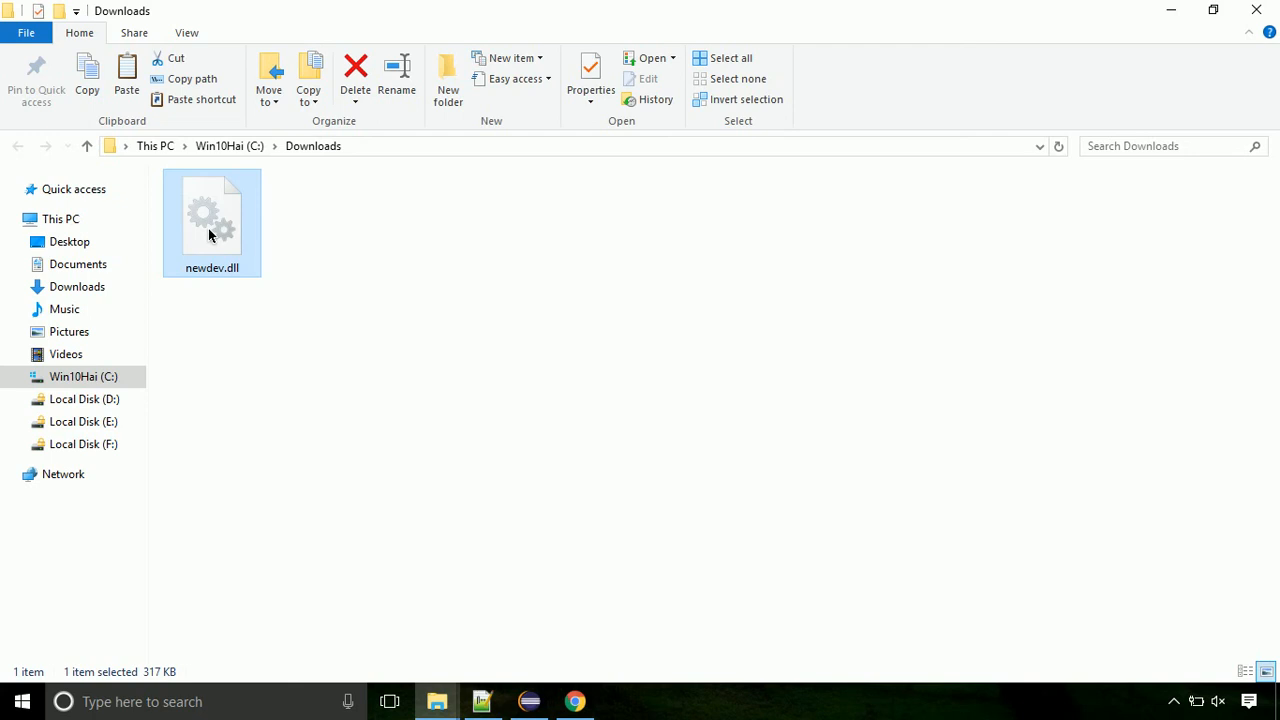
right_click(212, 236)
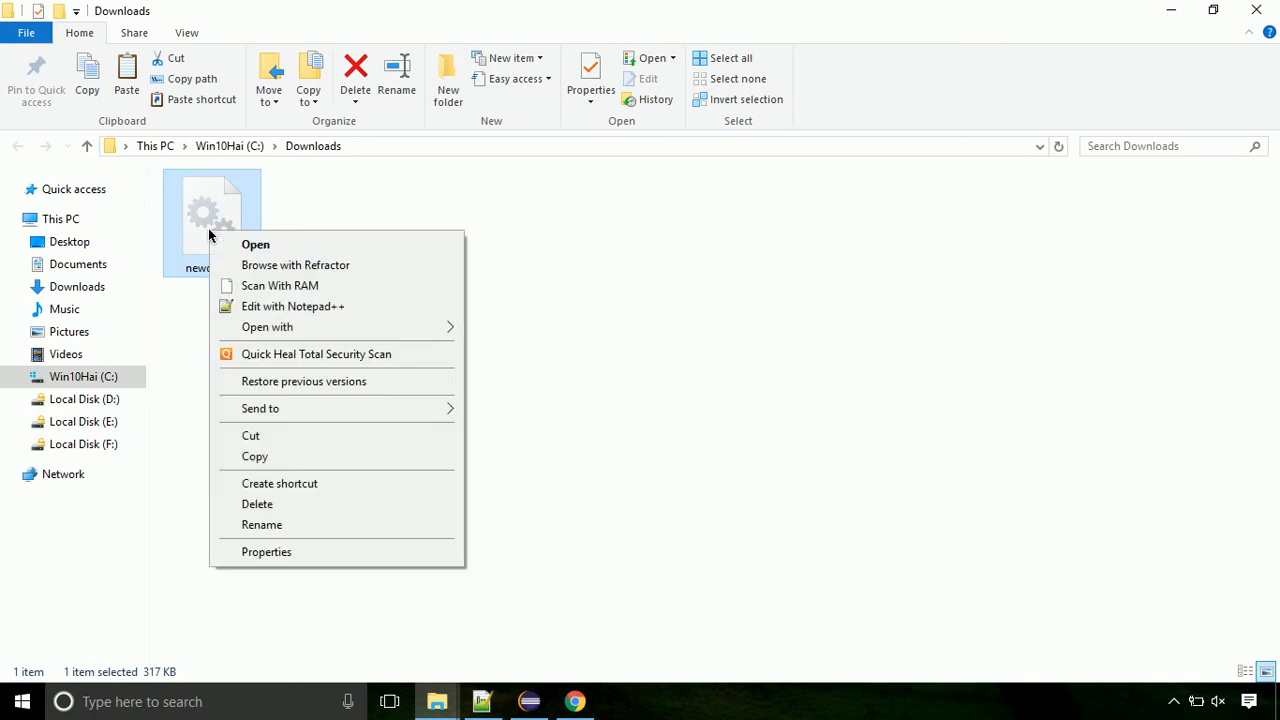
mouse_move(332, 456)
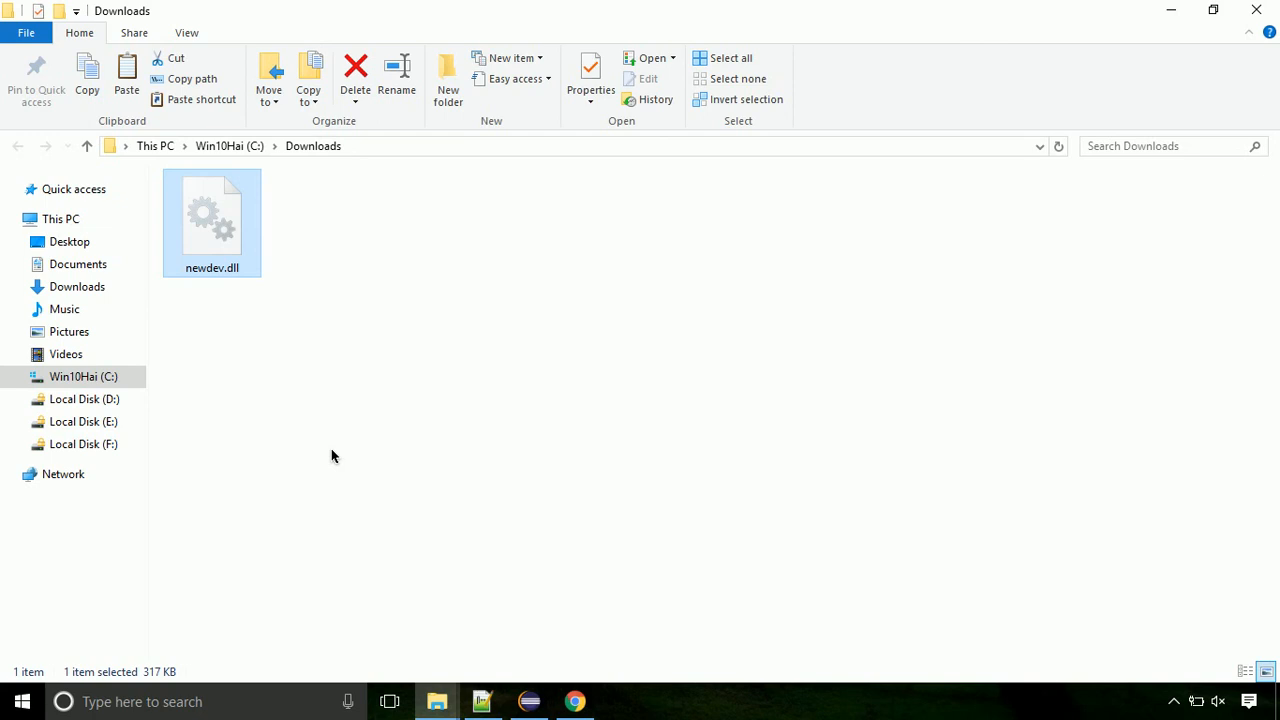
- Navigate from the C: drive into Windows and then into the System32 folder
click(84, 376)
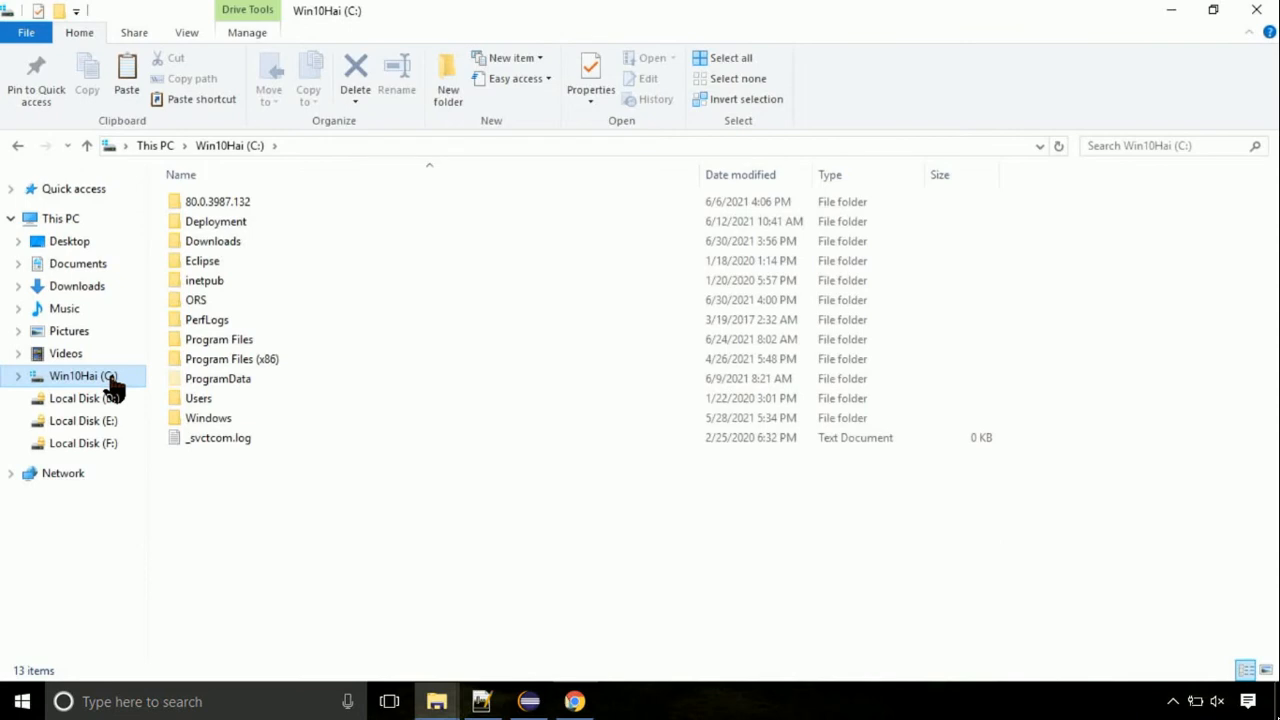
mouse_move(208, 418)
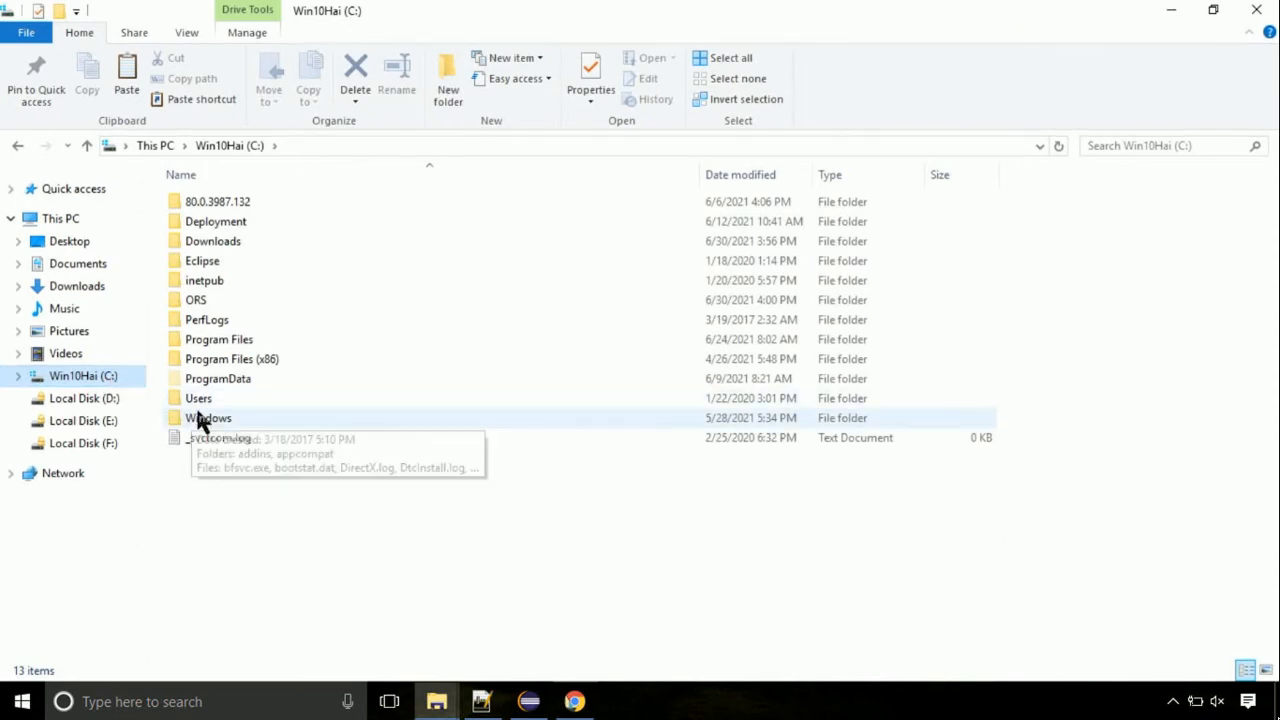
click(210, 418)
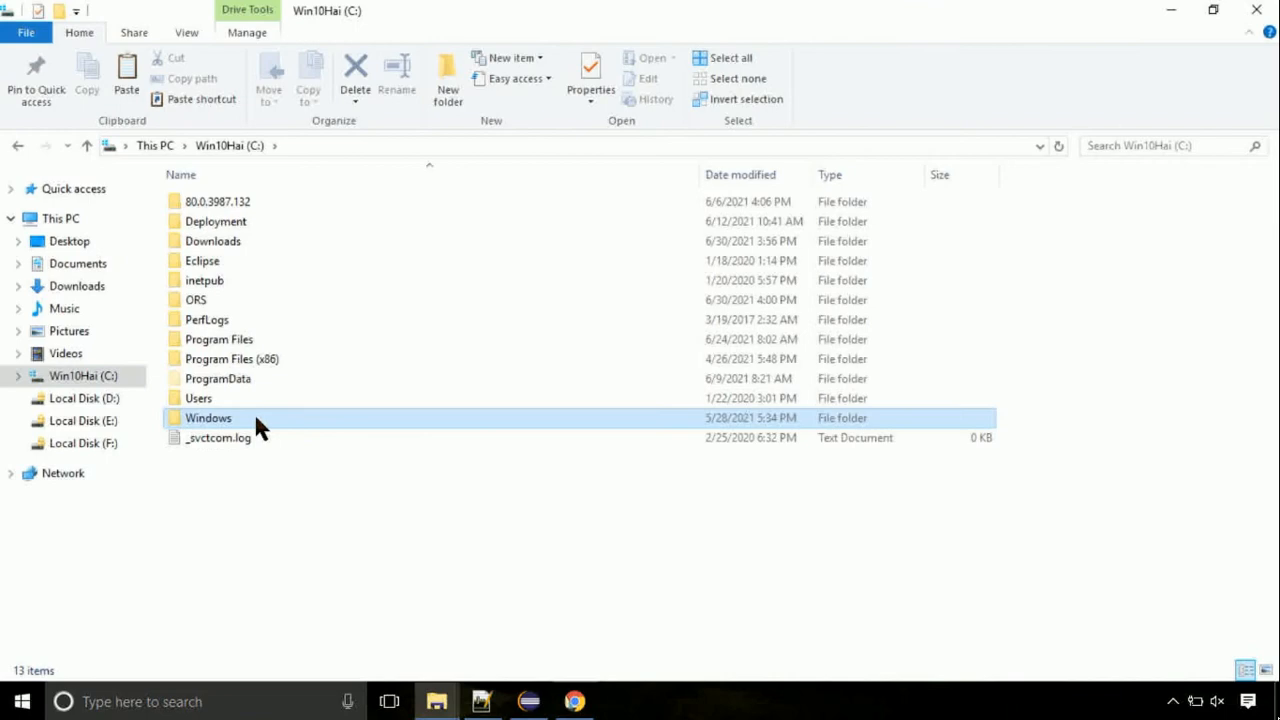
double_click(208, 418)
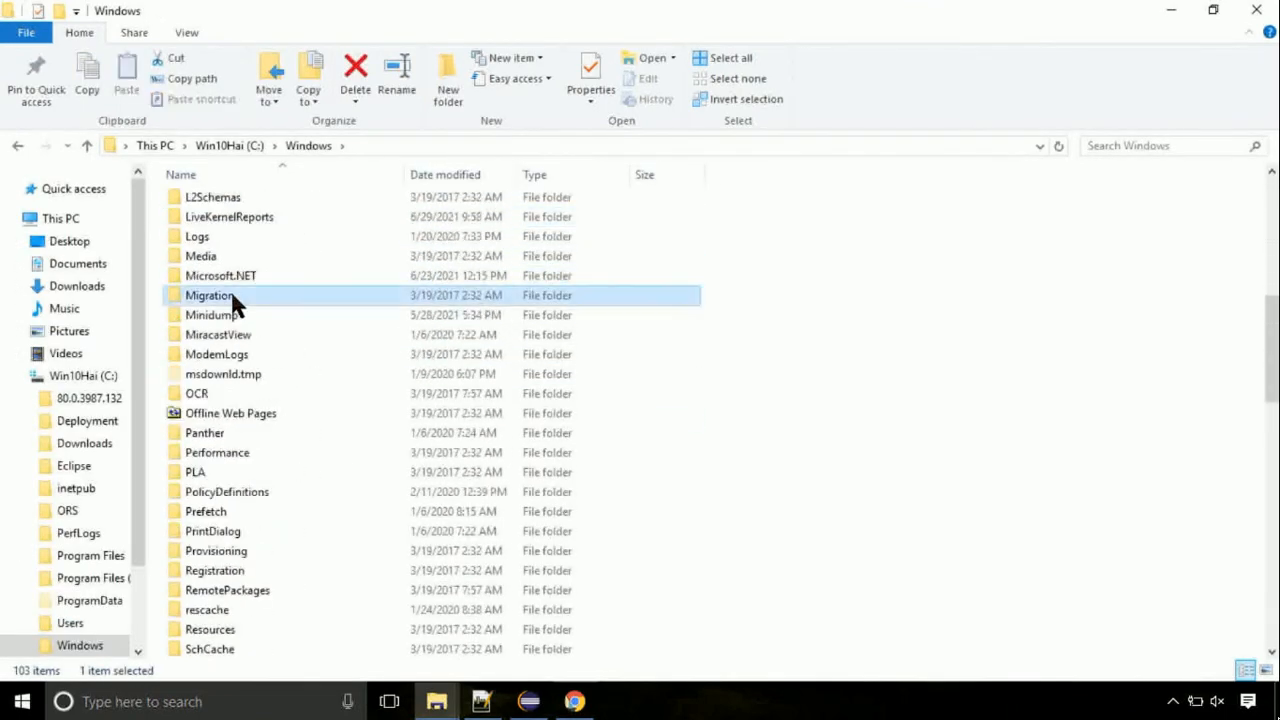
scroll(down, 3)
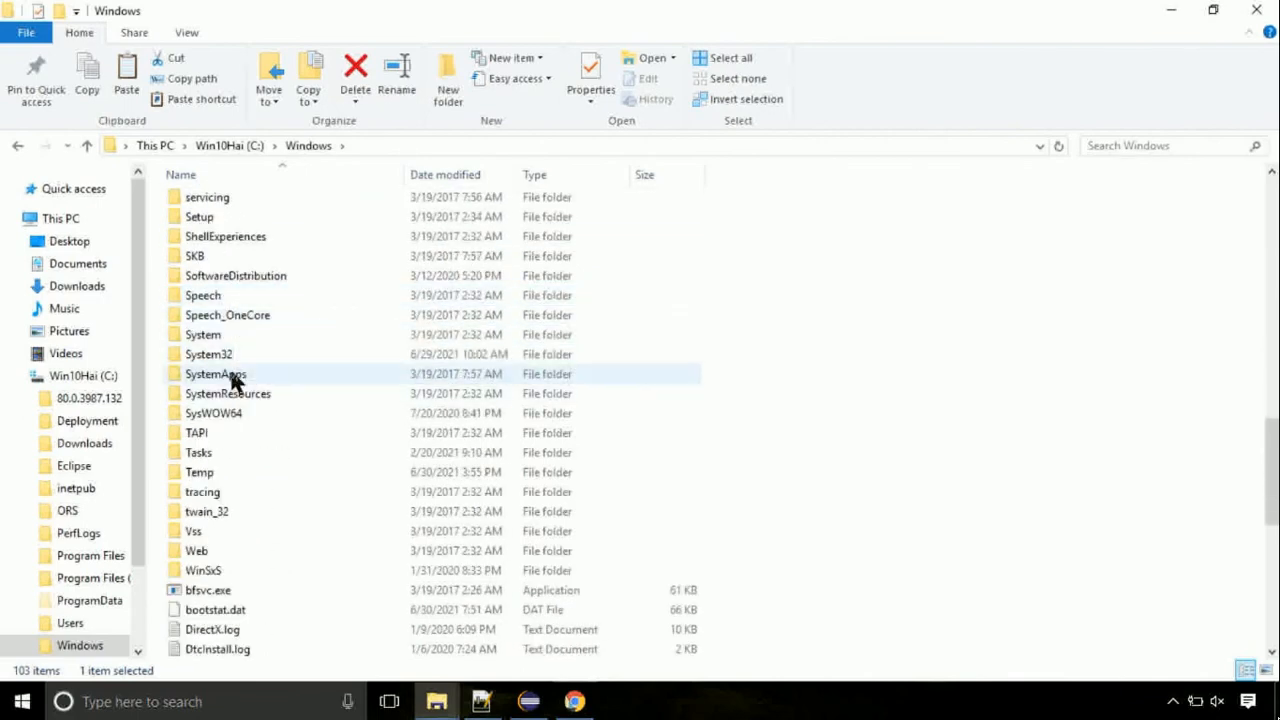
double_click(208, 354)
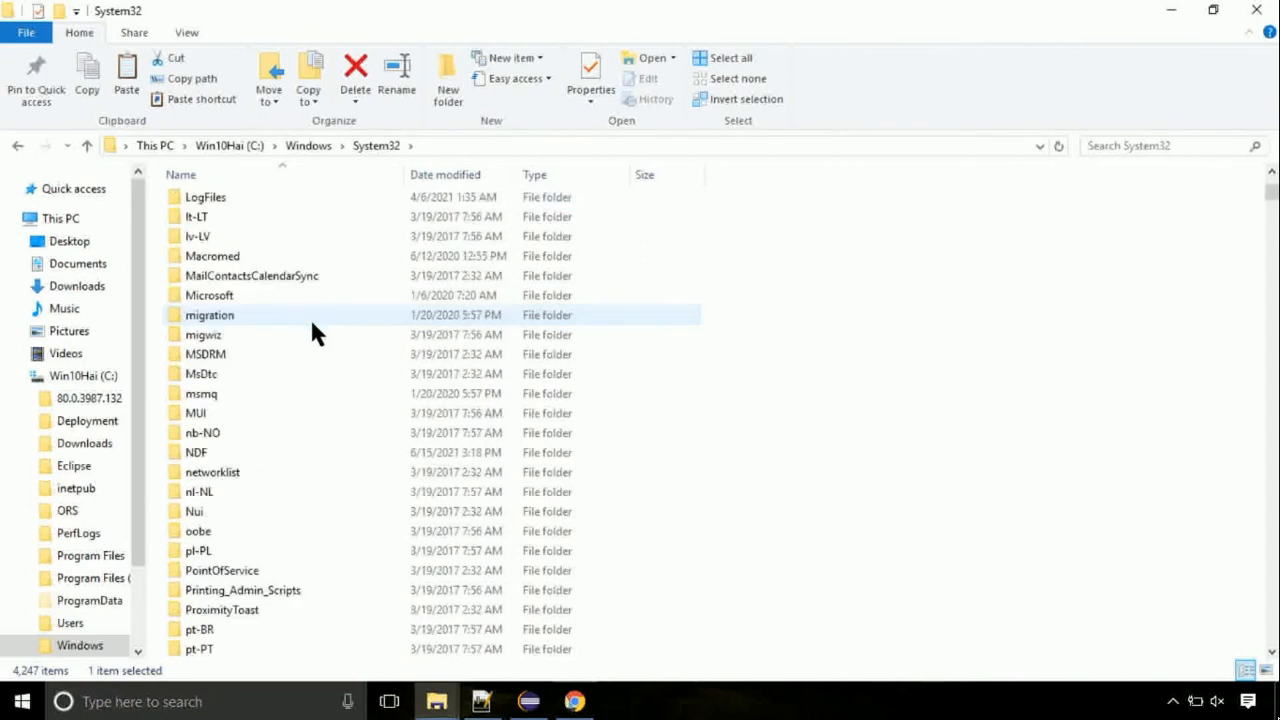
scroll(down, 3)
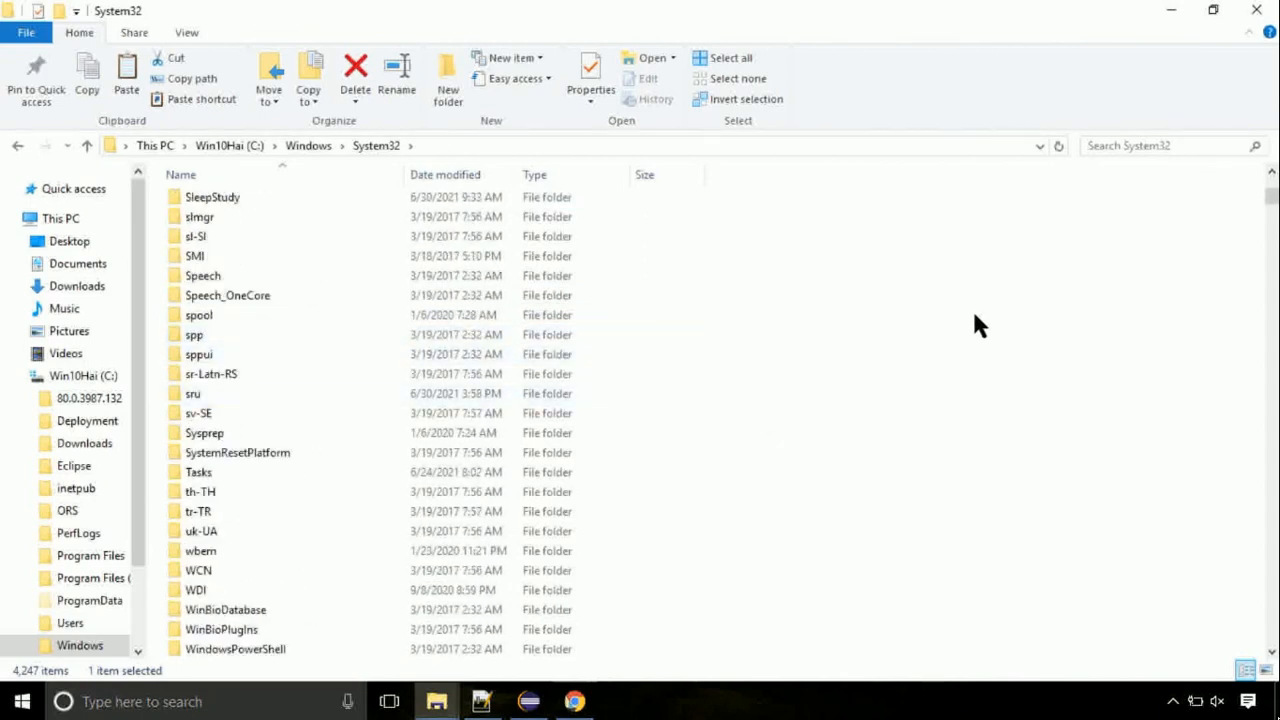
- Paste newdev.dll into System32, continuing past the Access Denied prompt as administrator
right_click(980, 324)
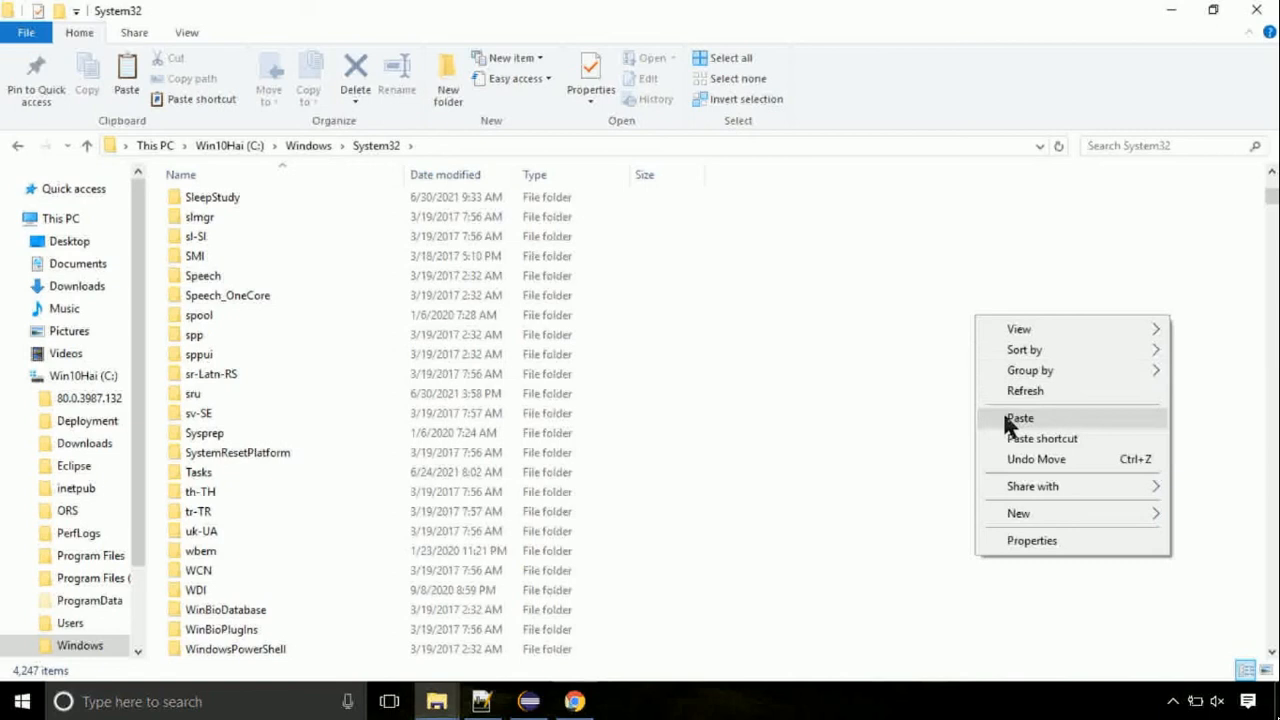
click(1020, 418)
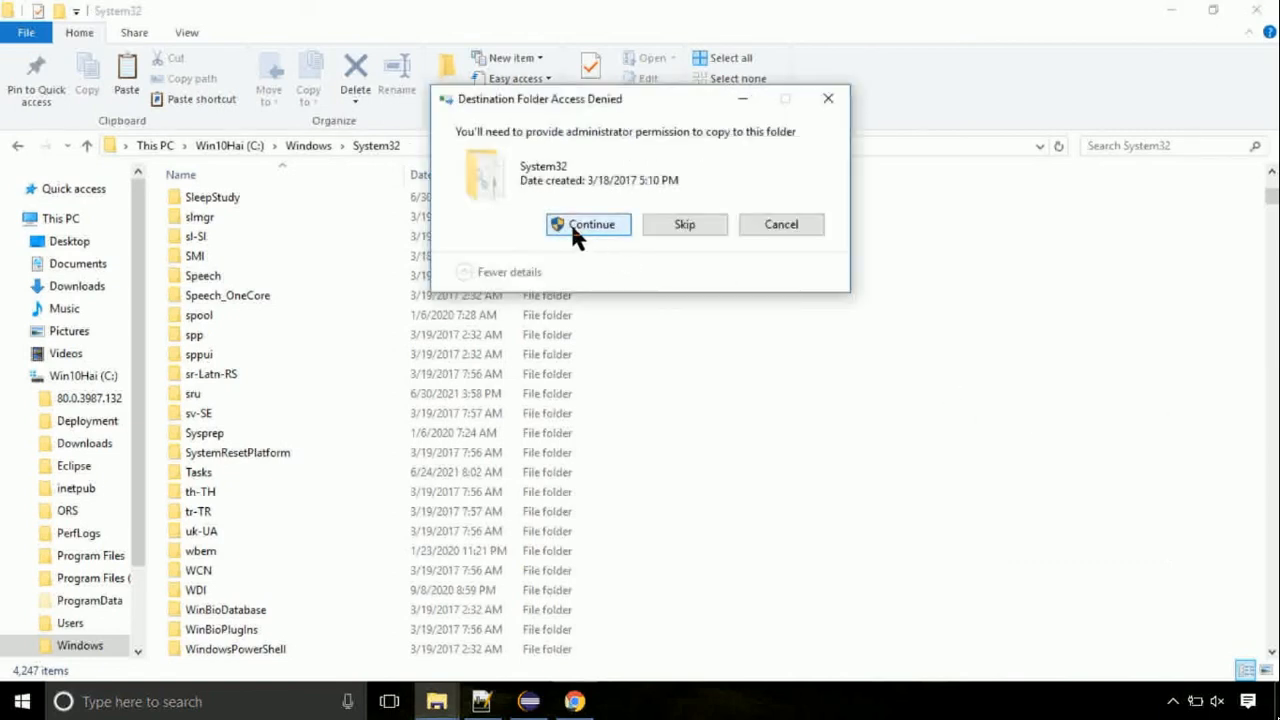
click(588, 224)
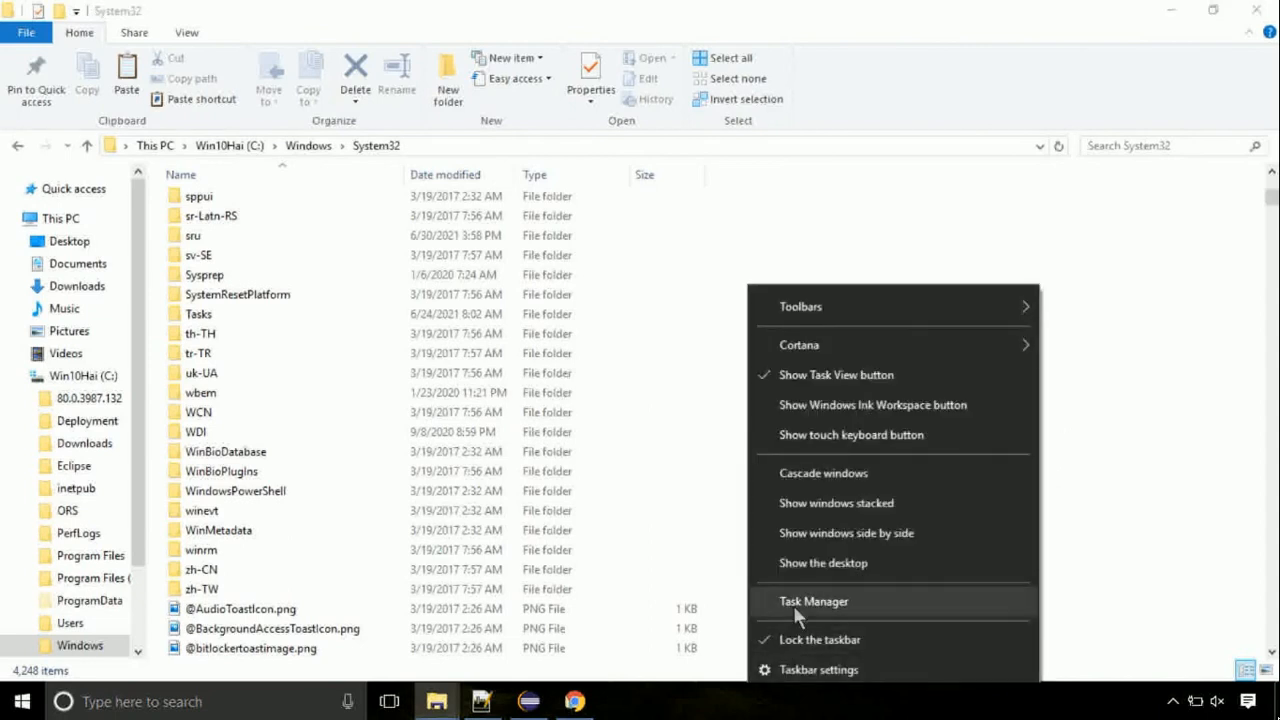
- Launch Task Manager from the taskbar and start File > Run new task
click(812, 600)
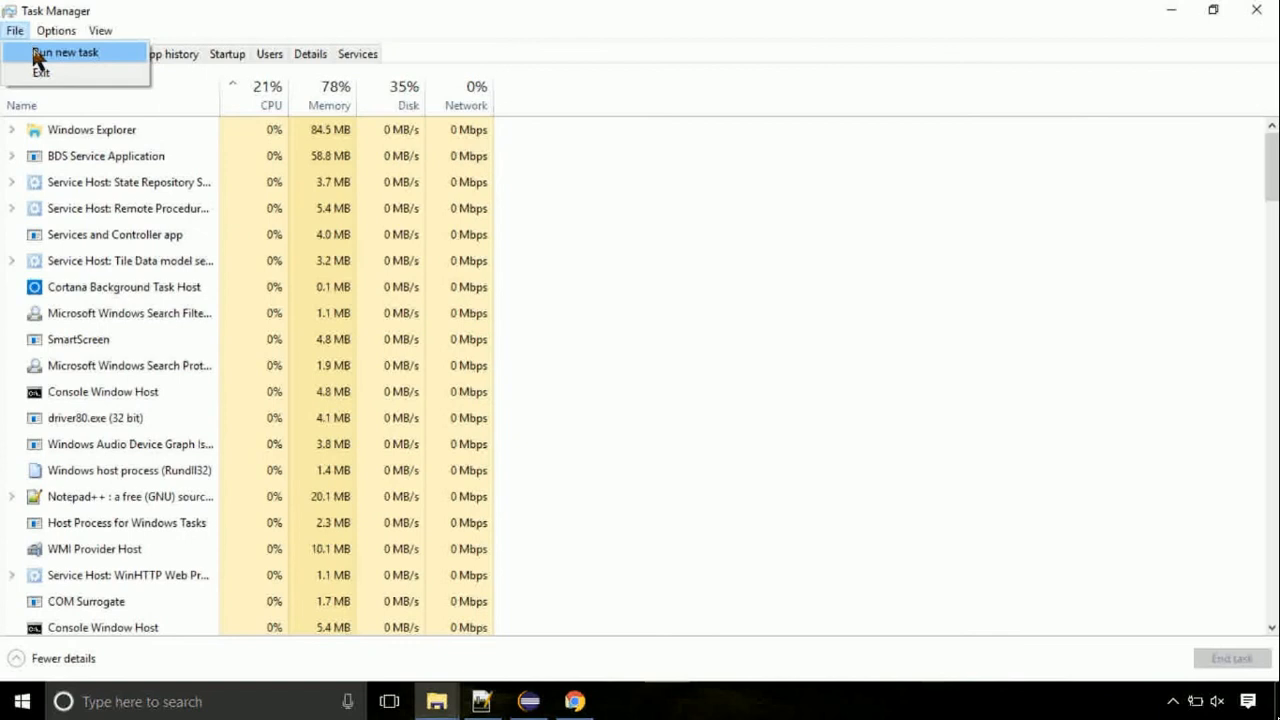
click(64, 52)
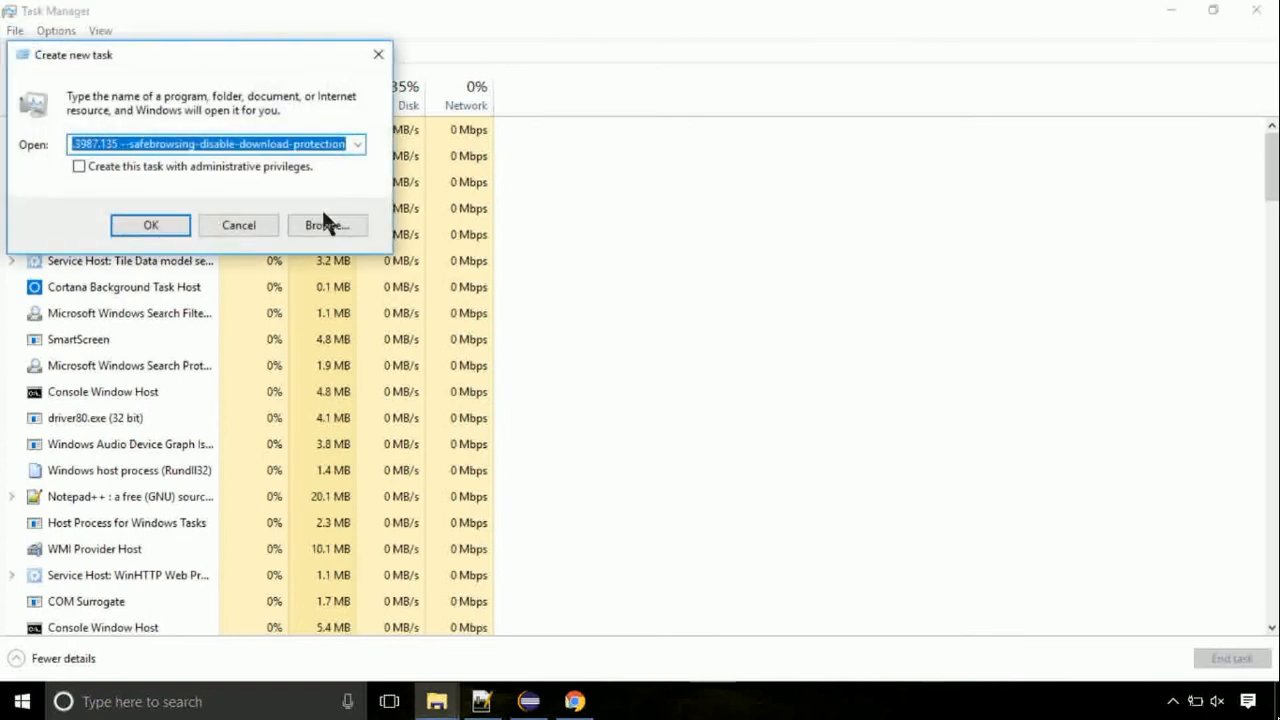
- Browse to C:\Windows\System32 and choose cmd.exe as the program to run
click(328, 224)
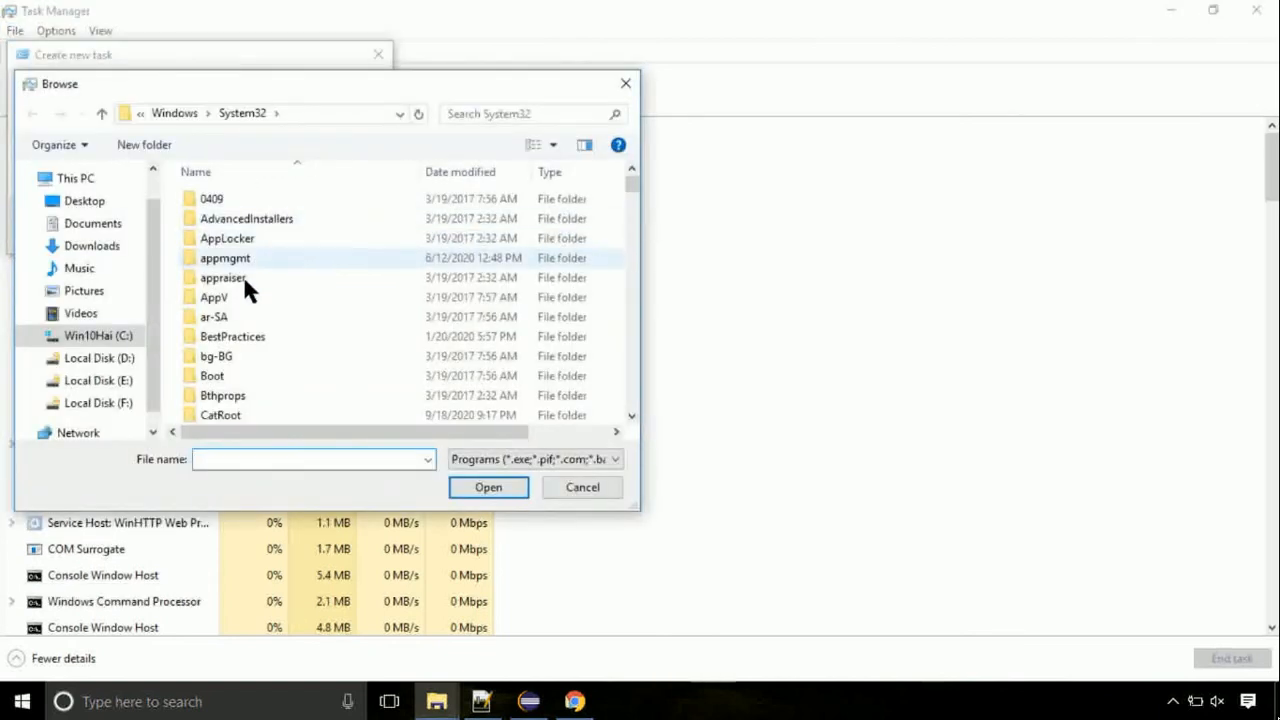
click(98, 336)
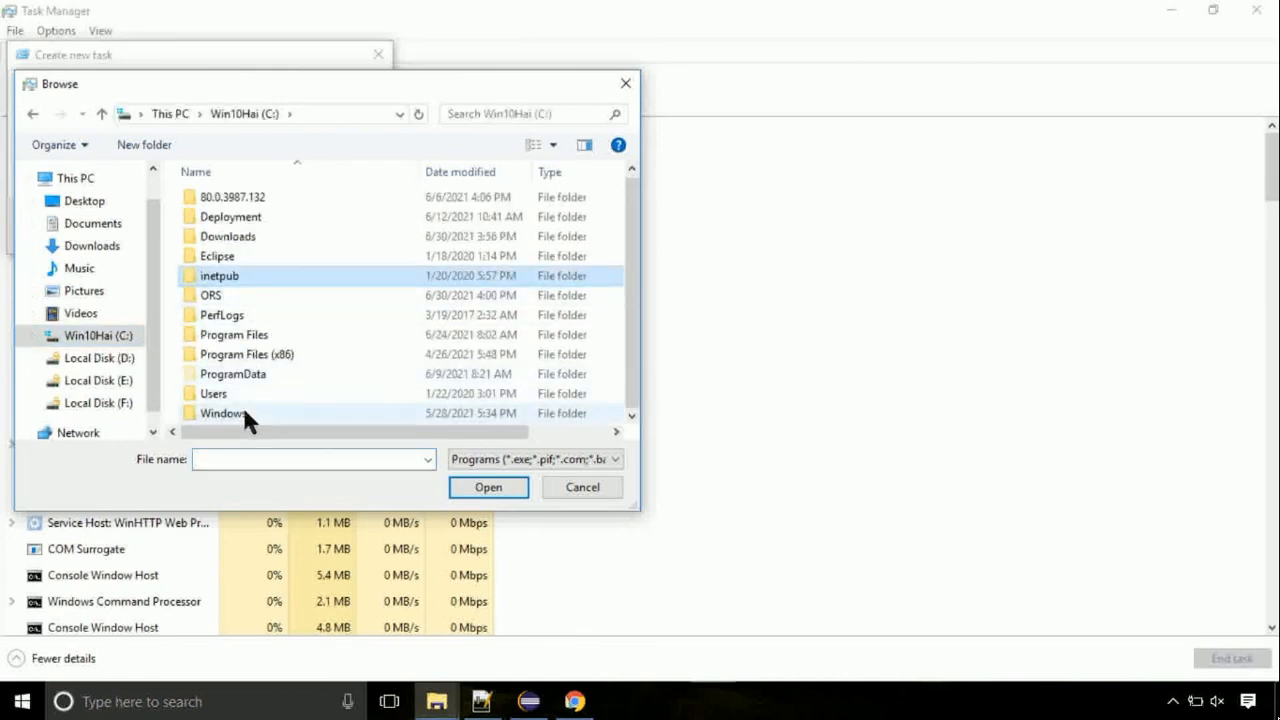
double_click(222, 412)
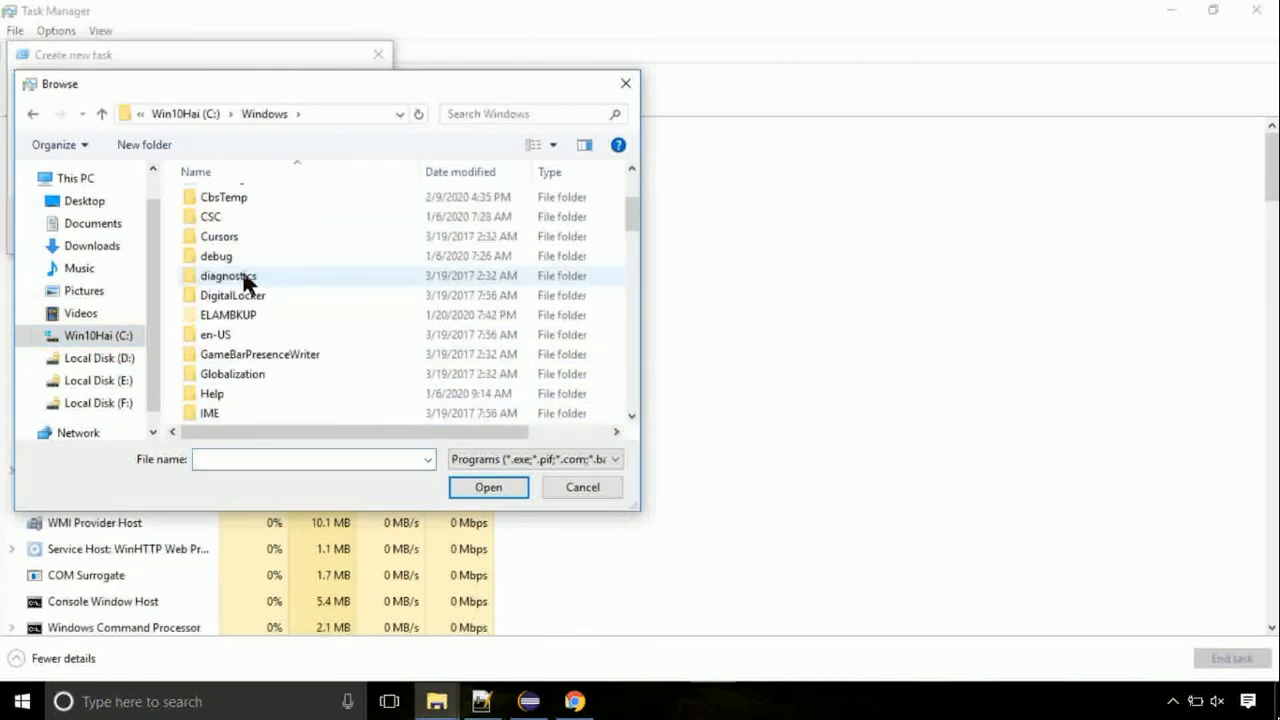
scroll(down, 3)
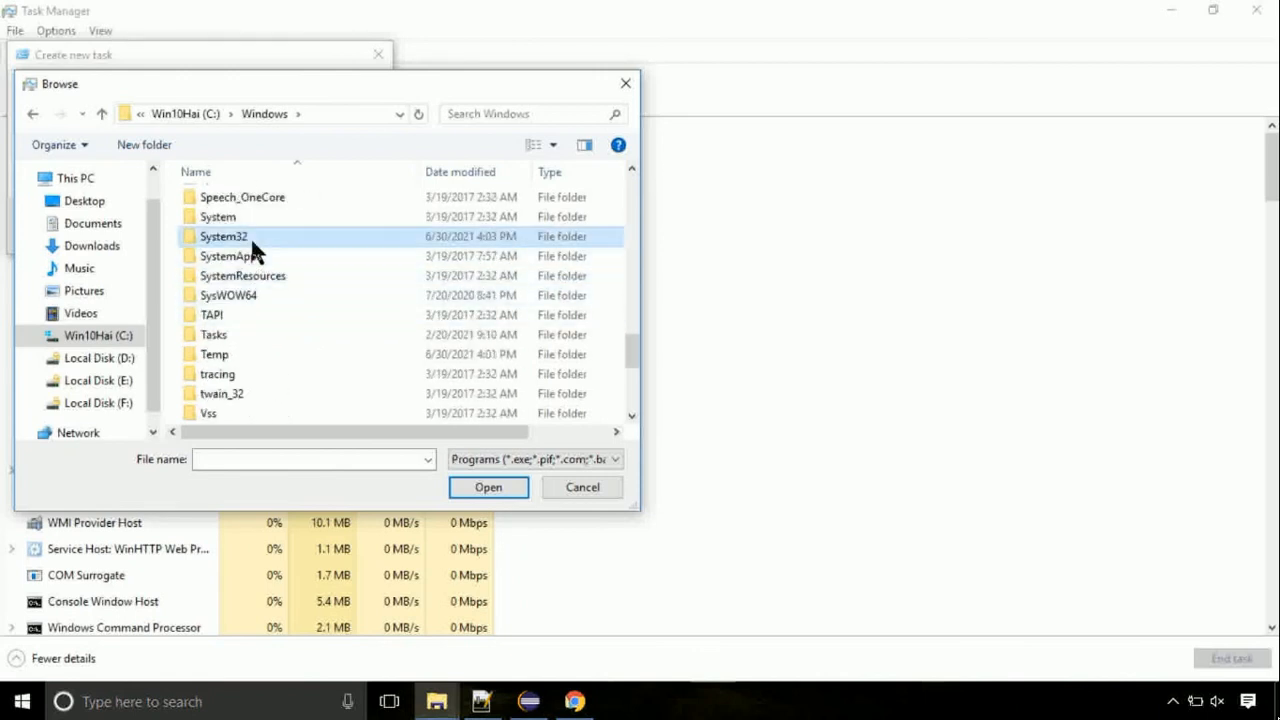
double_click(222, 236)
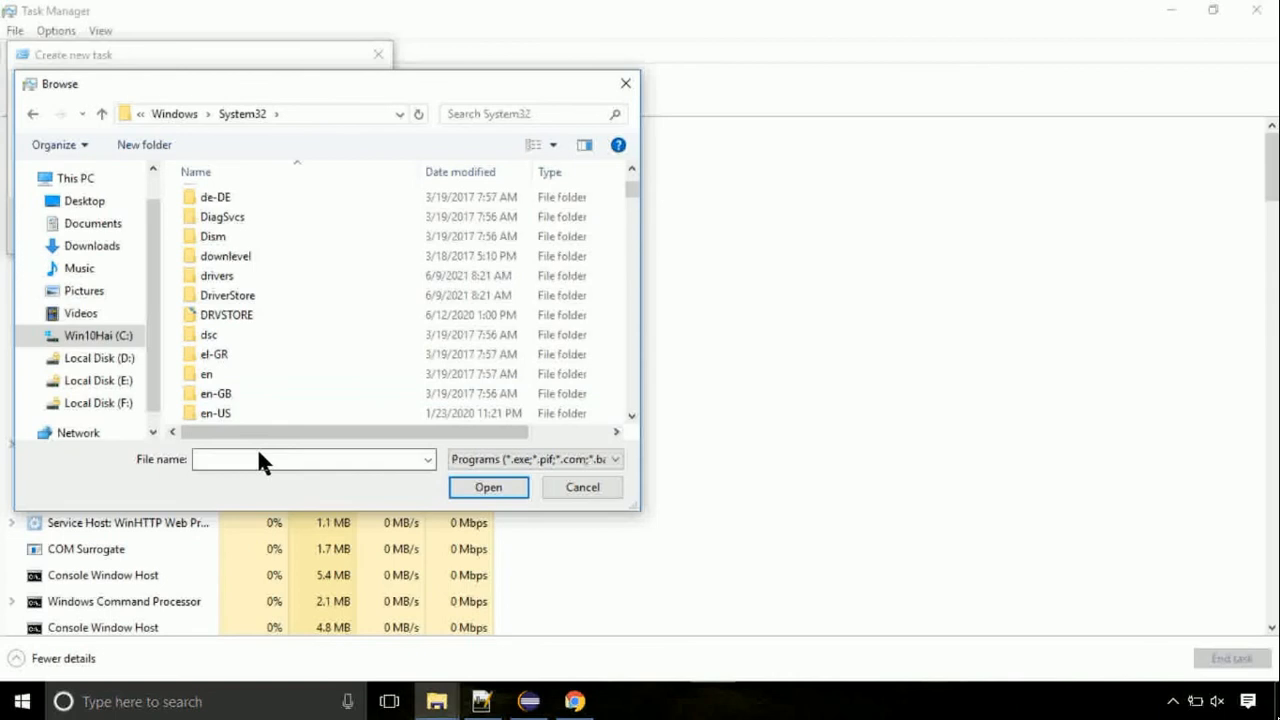
click(228, 294)
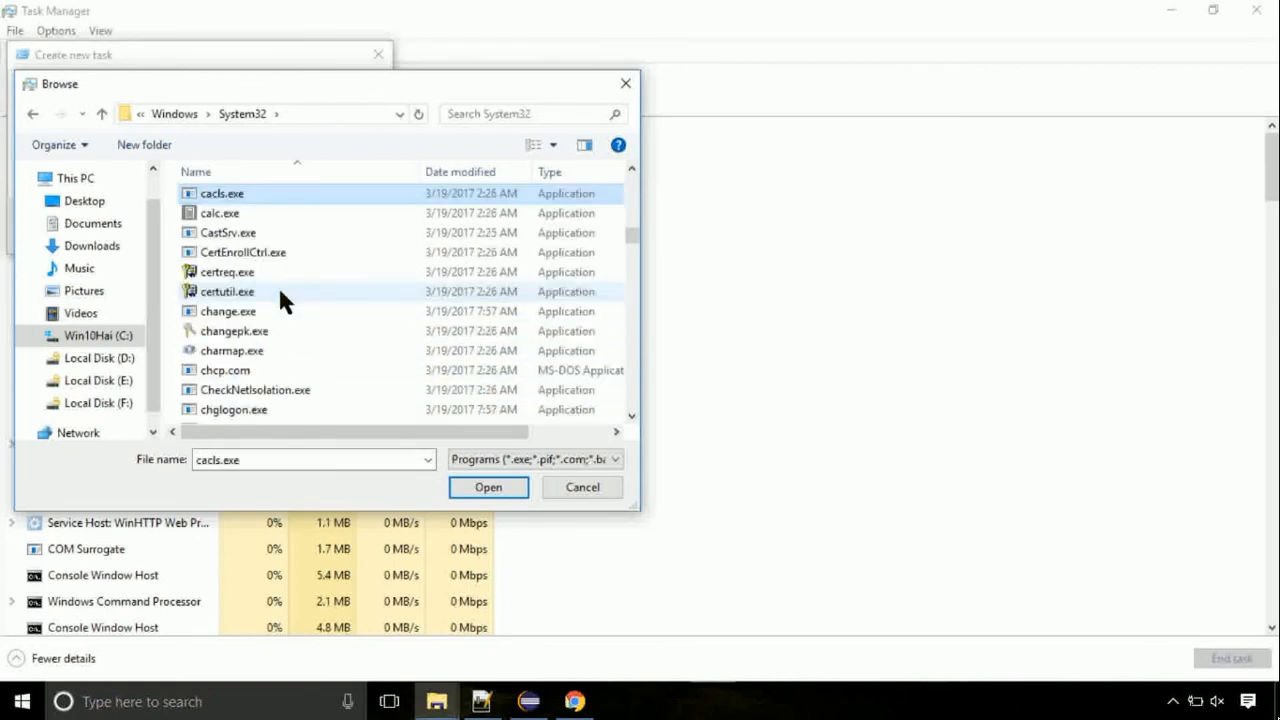
click(228, 292)
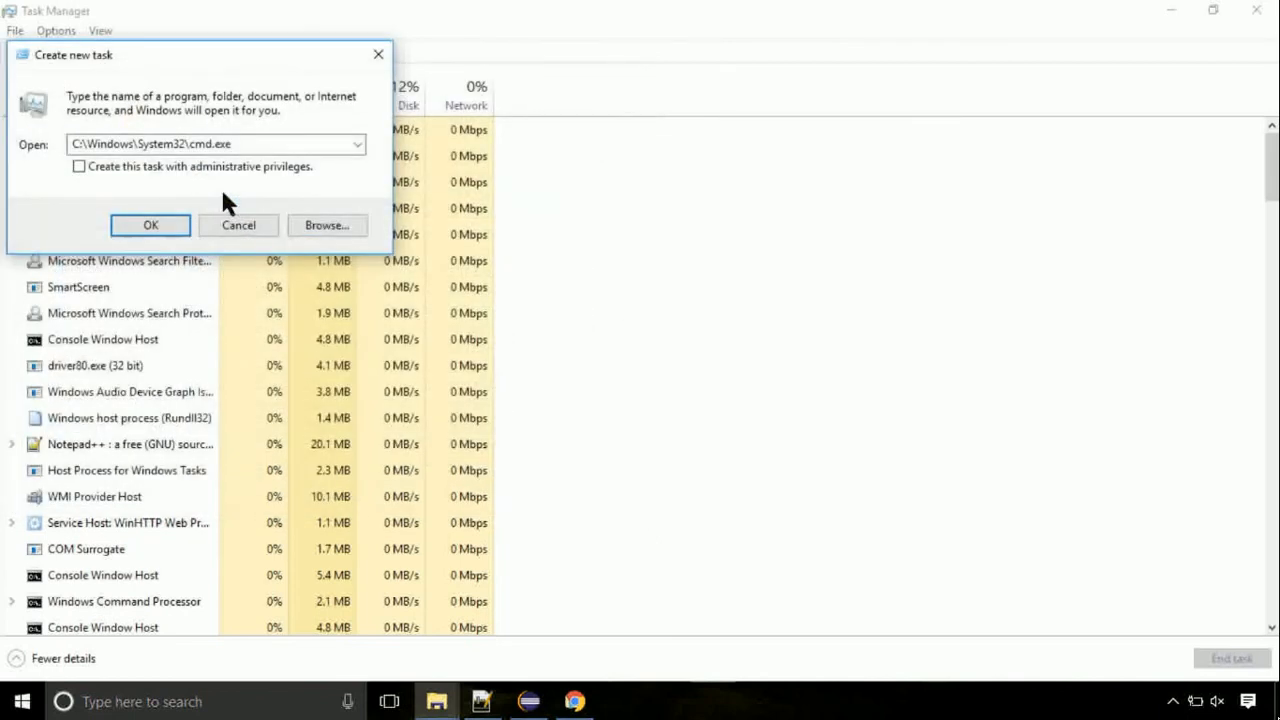
- Run cmd.exe with administrative privileges, opening an elevated Command Prompt
click(78, 166)
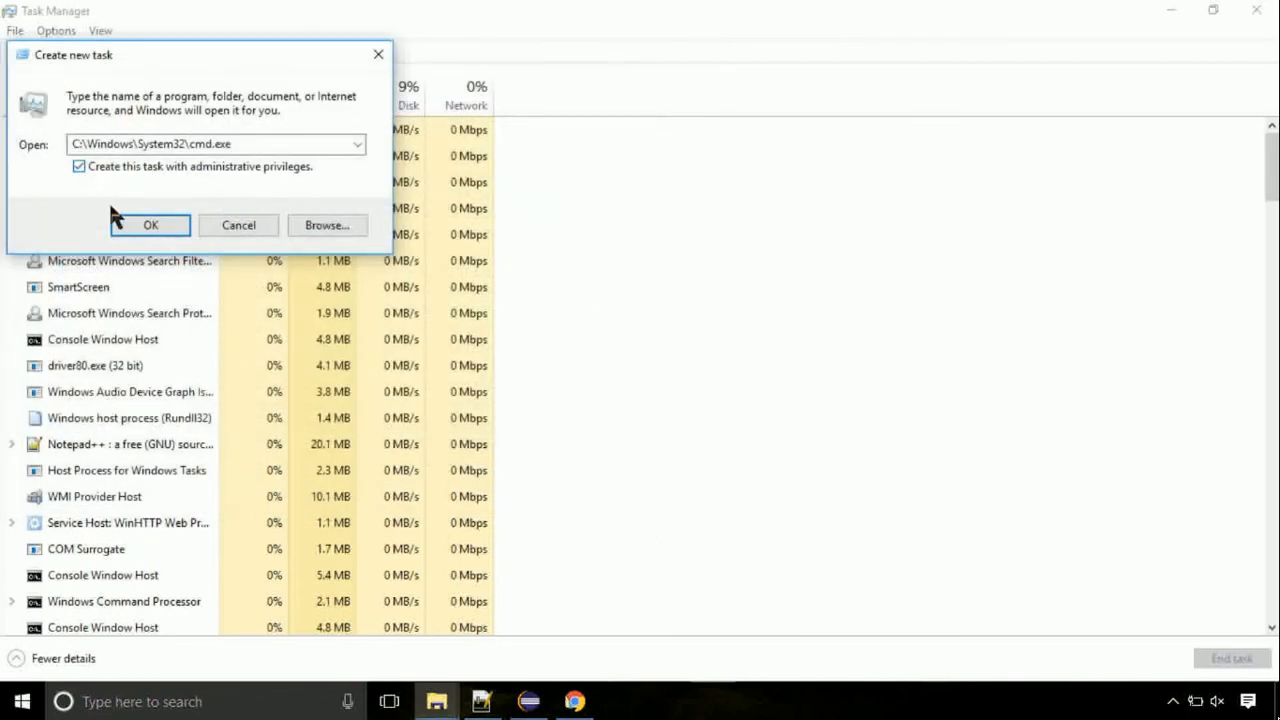
click(150, 224)
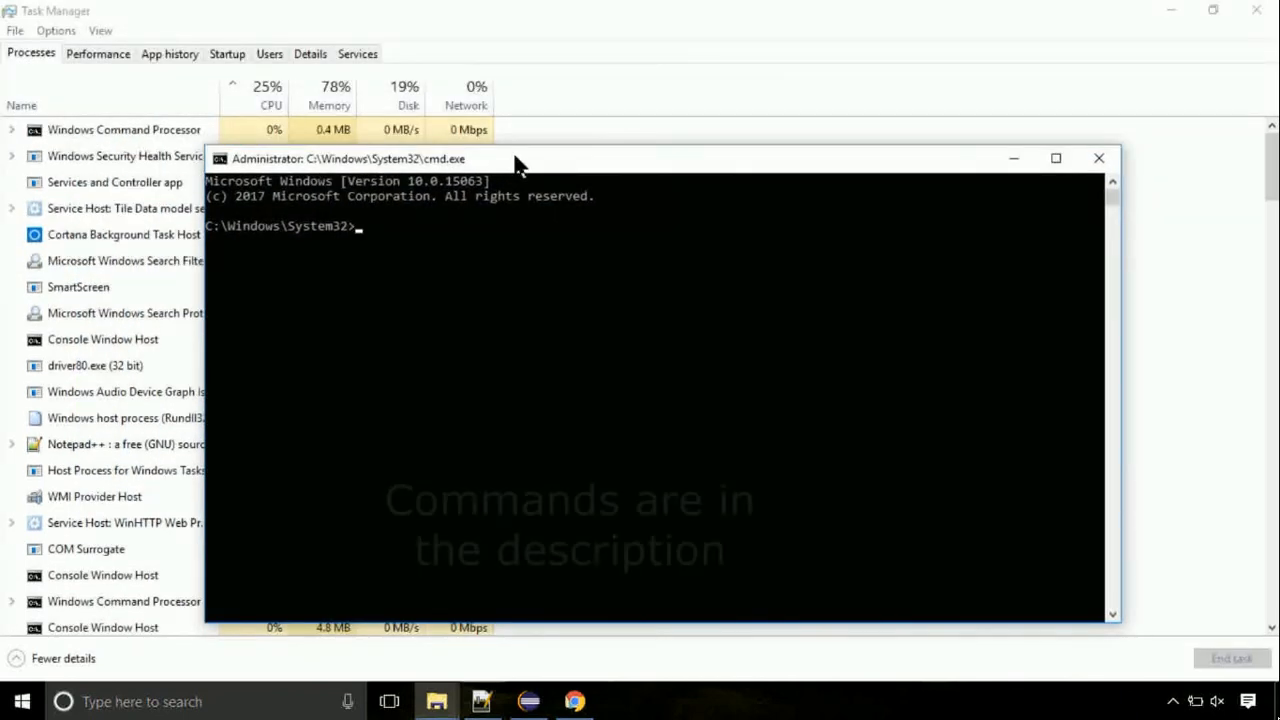
- Run gpupdate to completion, then enter chkdsk c: at the prompt
text(gpupdate)
text(c)
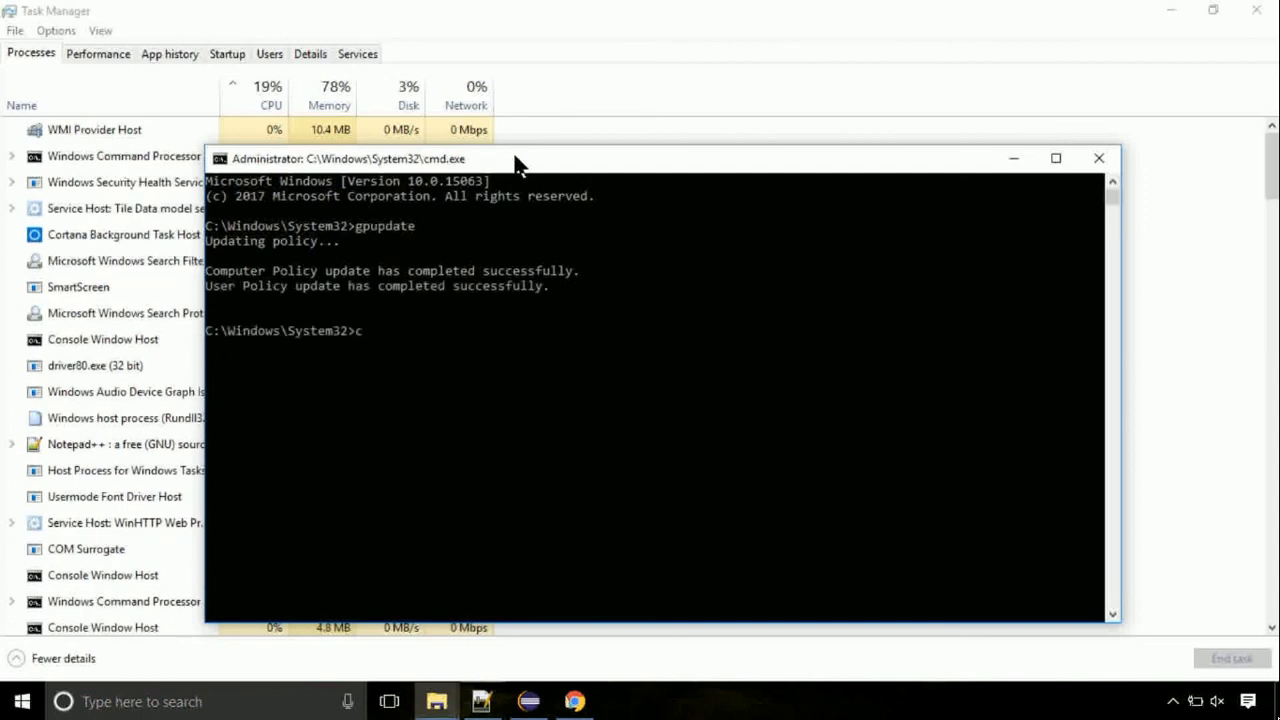
text(hkdsk)
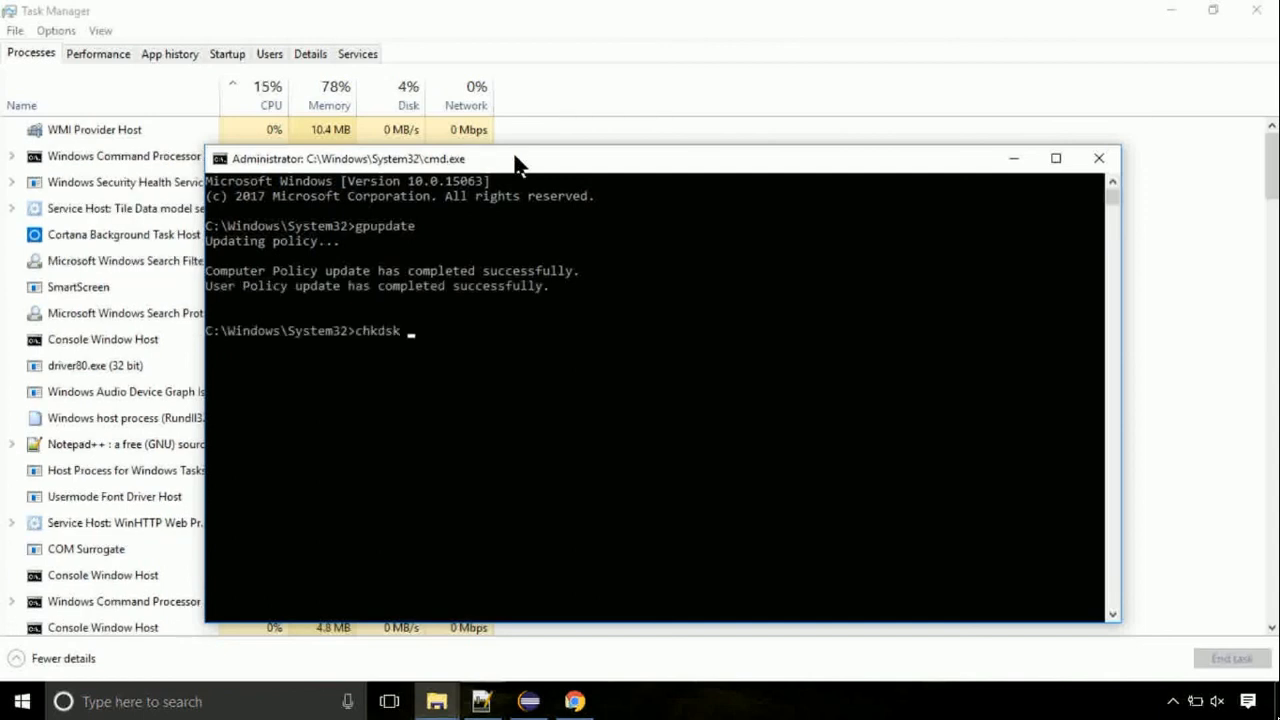
text(c:)
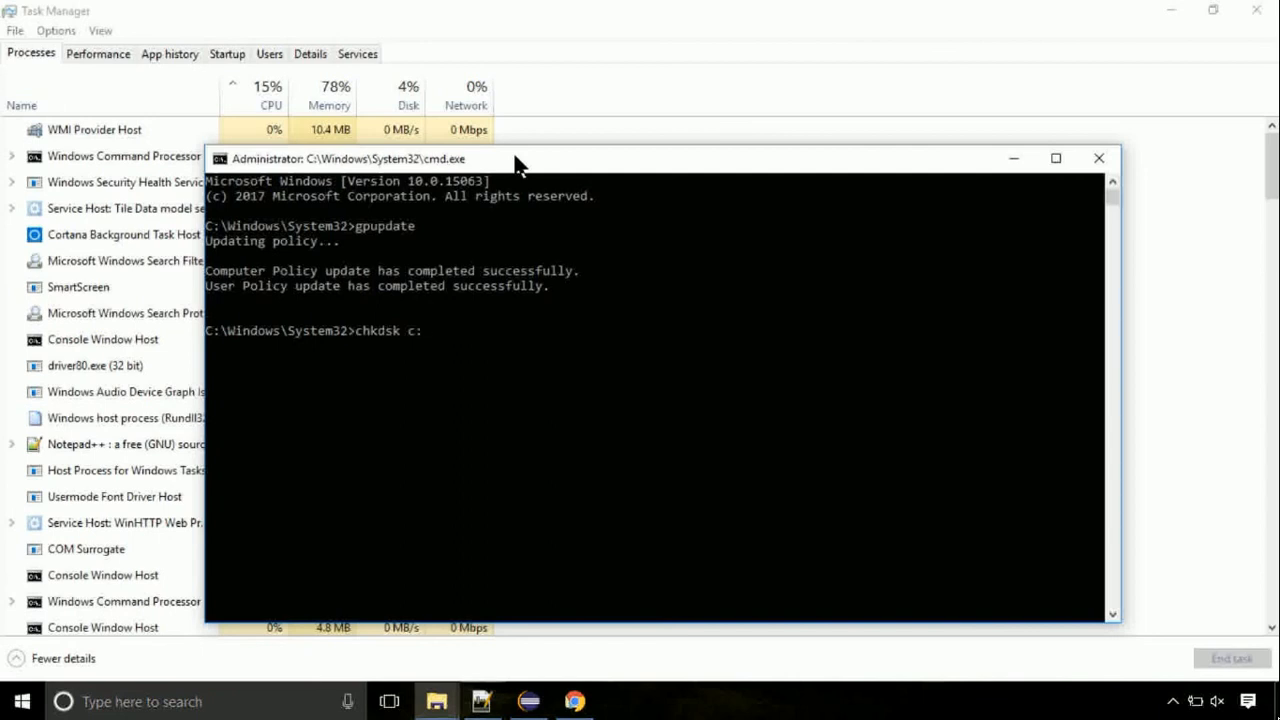